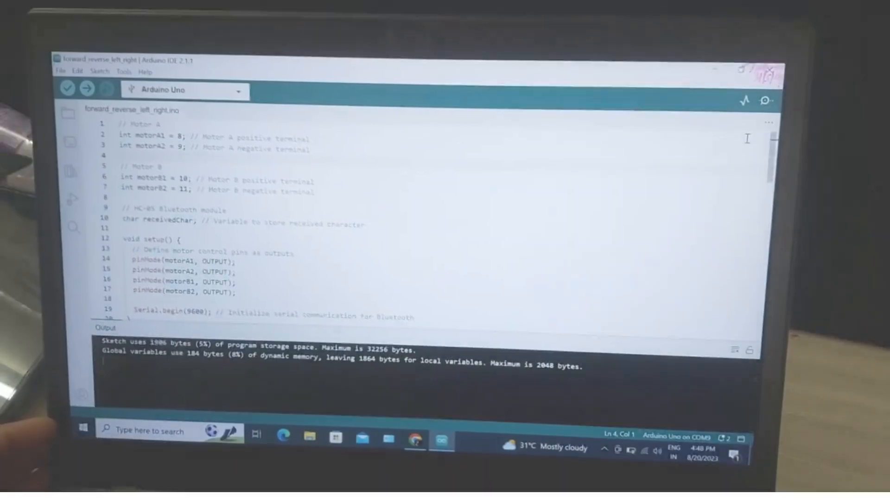
Bring up the Serial Monitor for the Uno at 9600 baud after the successful compile.
{"action": "left_click", "coordinate": [767, 105]}
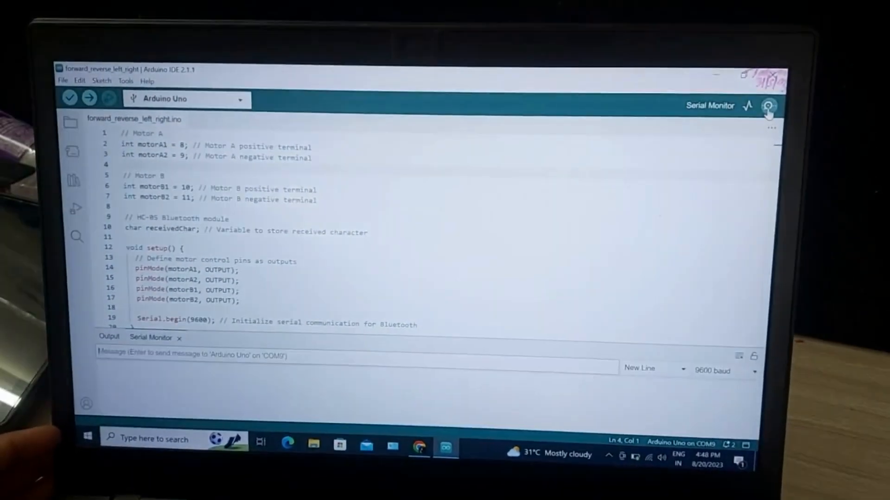